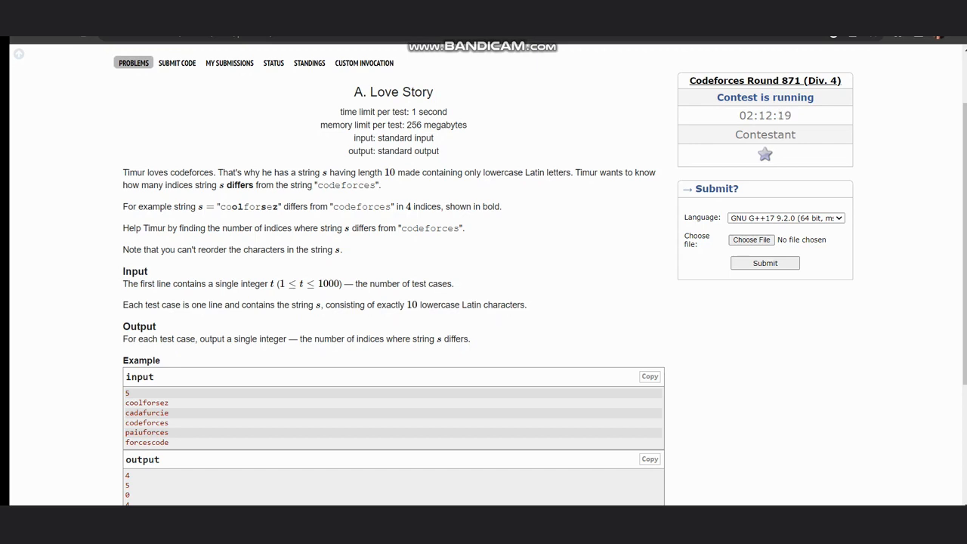
# Step: Highlight the Love Story opening sentence, the string length, and the request to help Timur
pyautogui.doubleClick(401, 92)
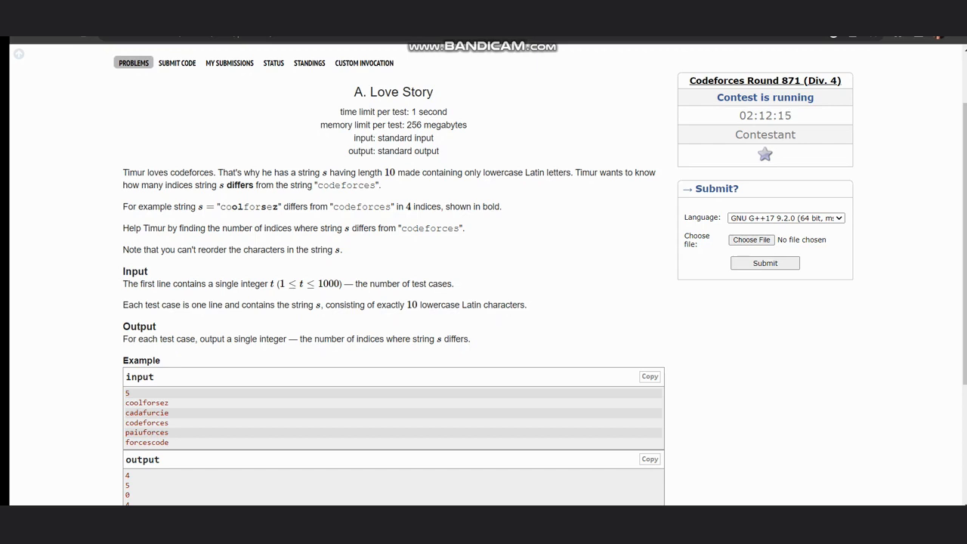
pyautogui.moveTo(123, 172); pyautogui.dragTo(224, 185)
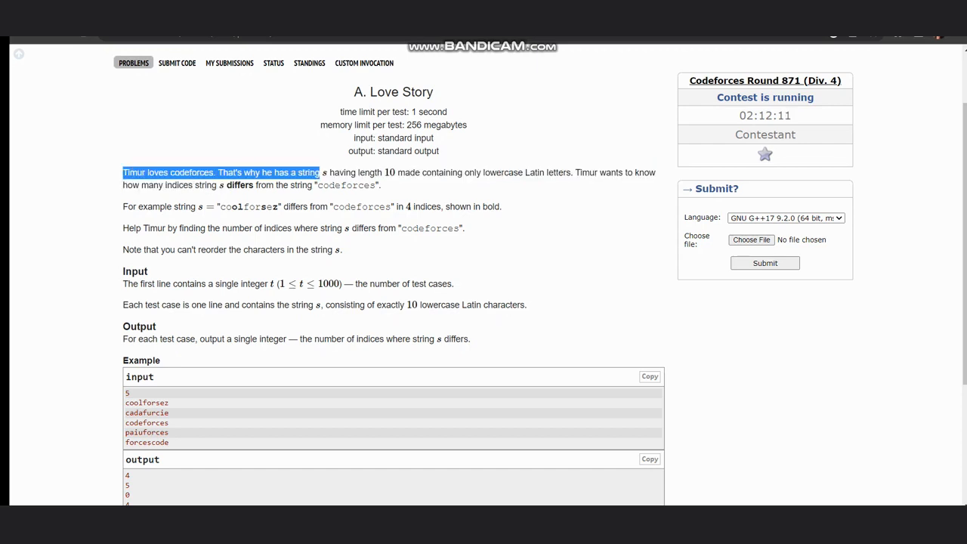
pyautogui.moveTo(321, 172); pyautogui.dragTo(421, 172)
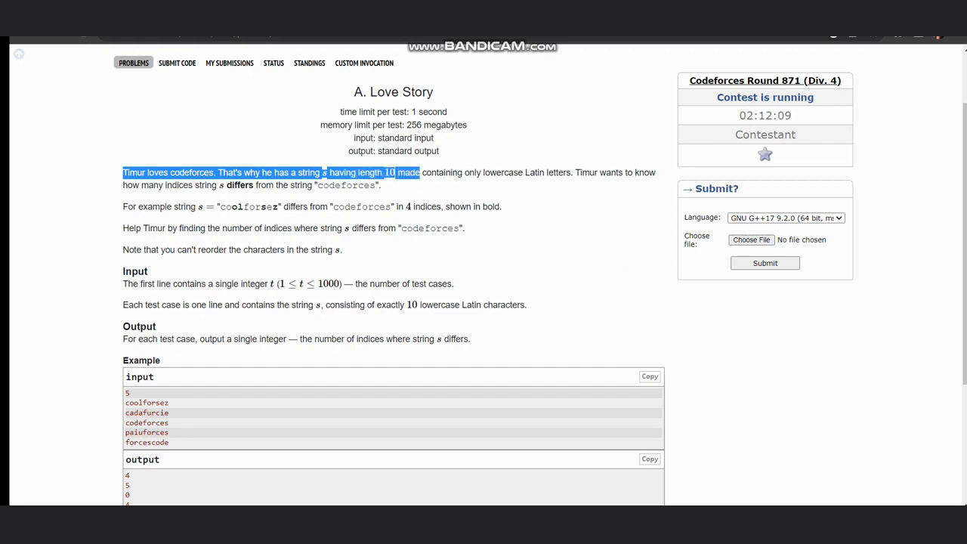
pyautogui.moveTo(398, 172); pyautogui.dragTo(512, 173)
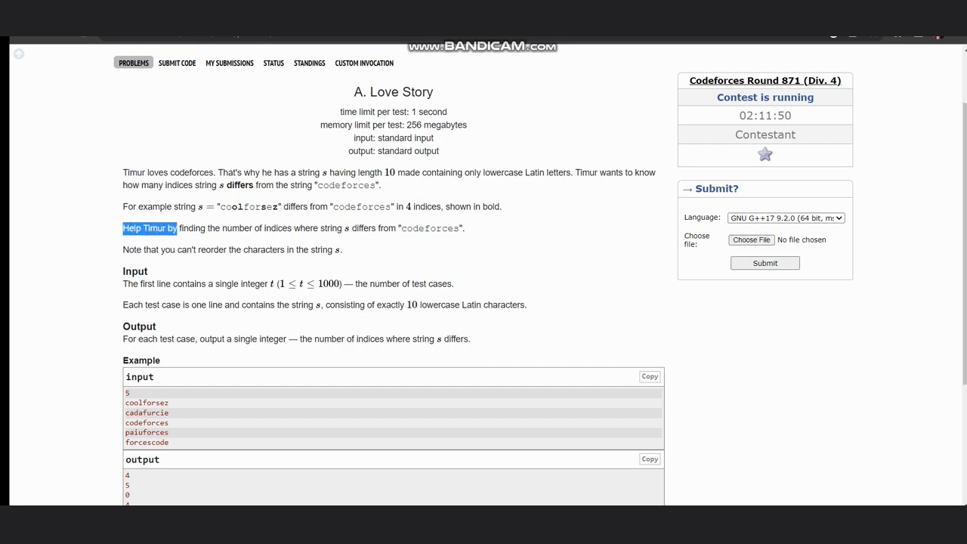
pyautogui.moveTo(174, 228); pyautogui.dragTo(430, 229)
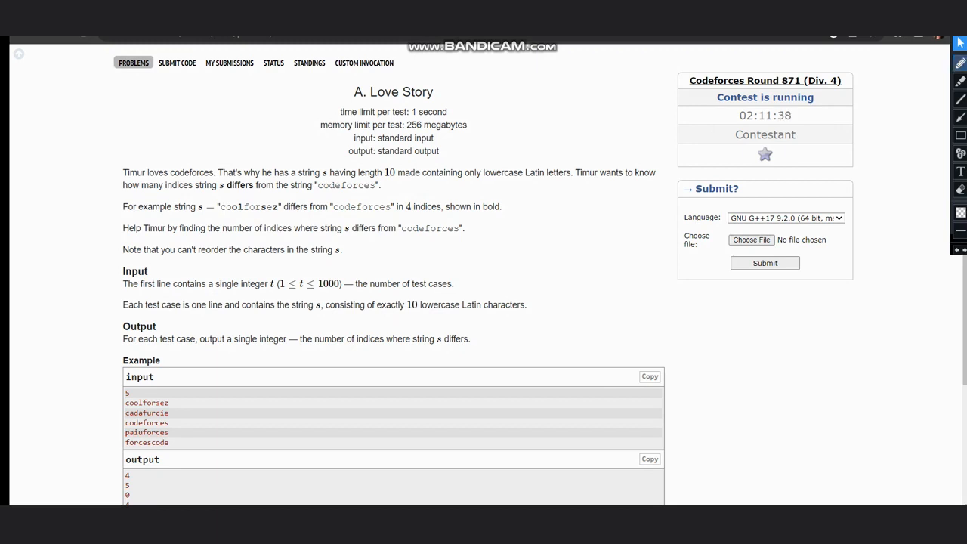
# Step: Pick the red pen from the annotation toolbar to draw over the page
pyautogui.click(960, 63)
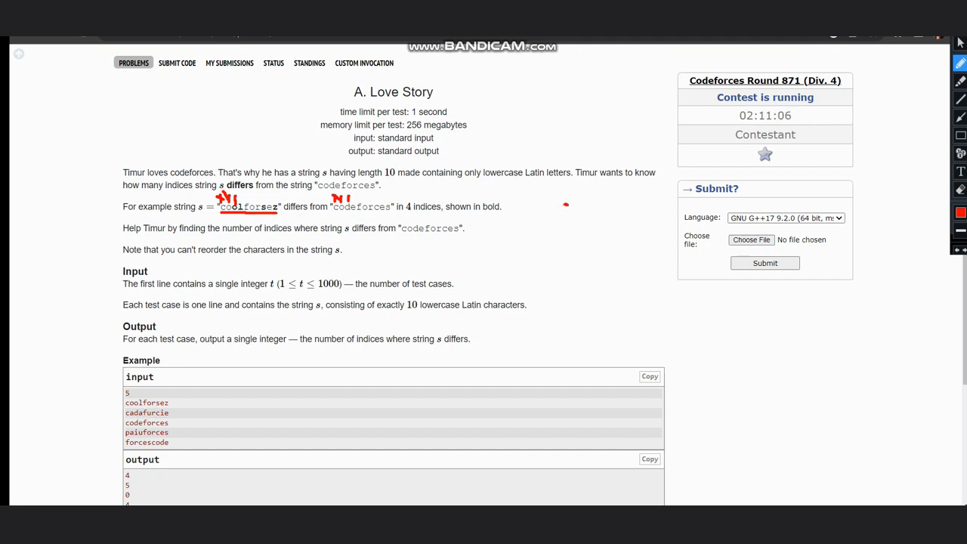
# Step: Write a red mismatch tally beside the coolforsez example, updating it up to 4
pyautogui.moveTo(556, 202); pyautogui.dragTo(574, 219)
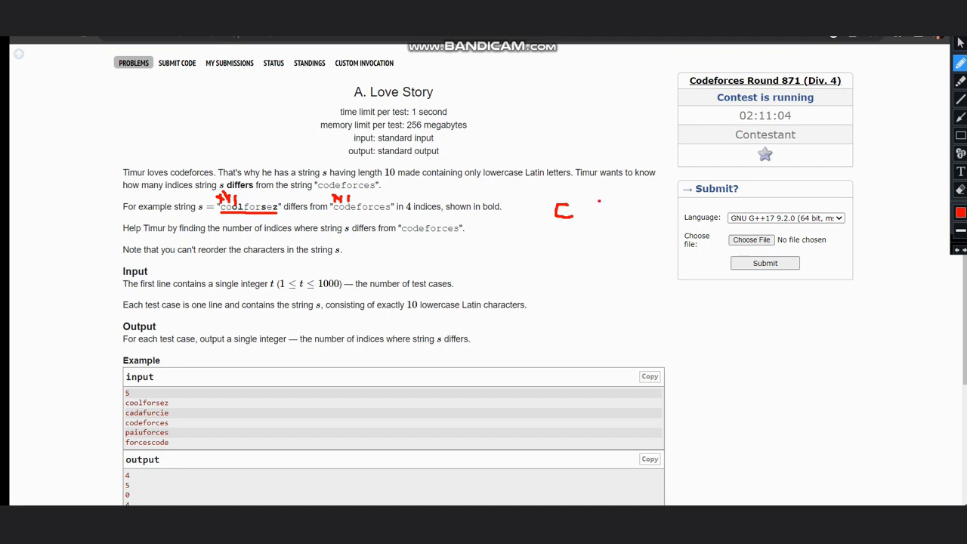
pyautogui.moveTo(600, 203); pyautogui.dragTo(599, 219)
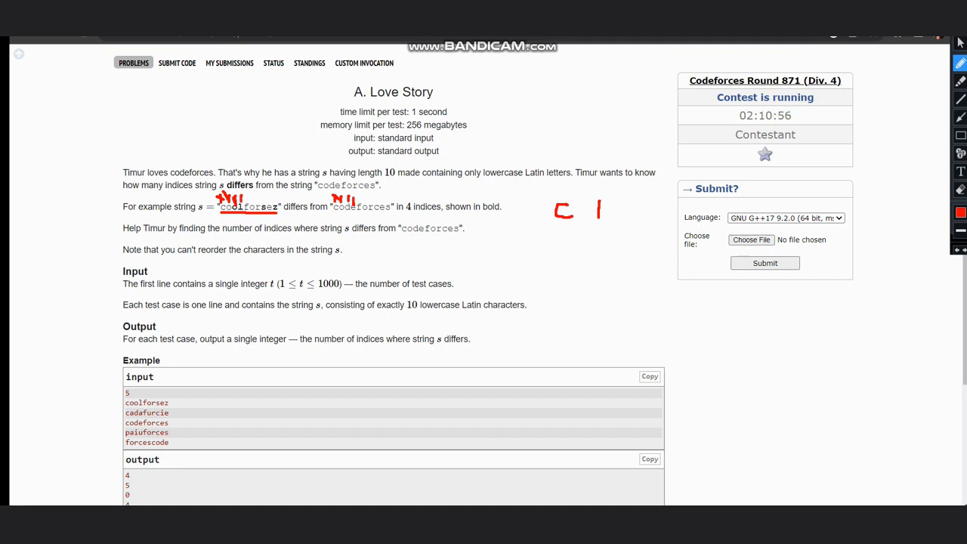
pyautogui.moveTo(591, 203); pyautogui.dragTo(610, 219)
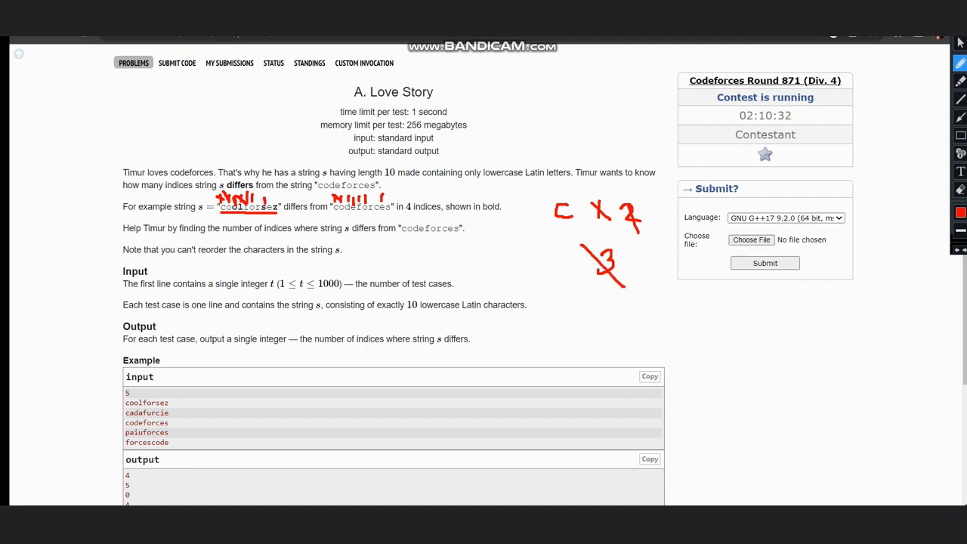
pyautogui.moveTo(631, 254); pyautogui.dragTo(650, 276)
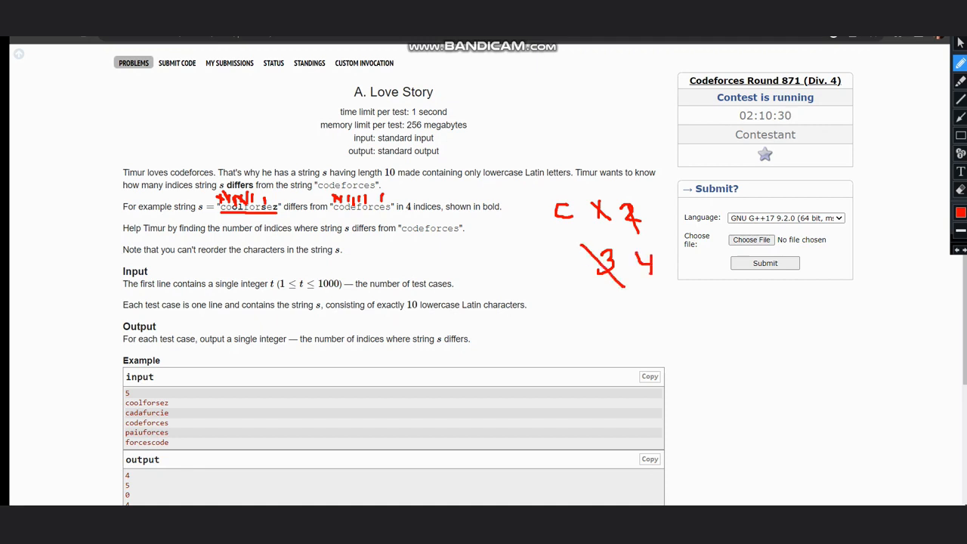